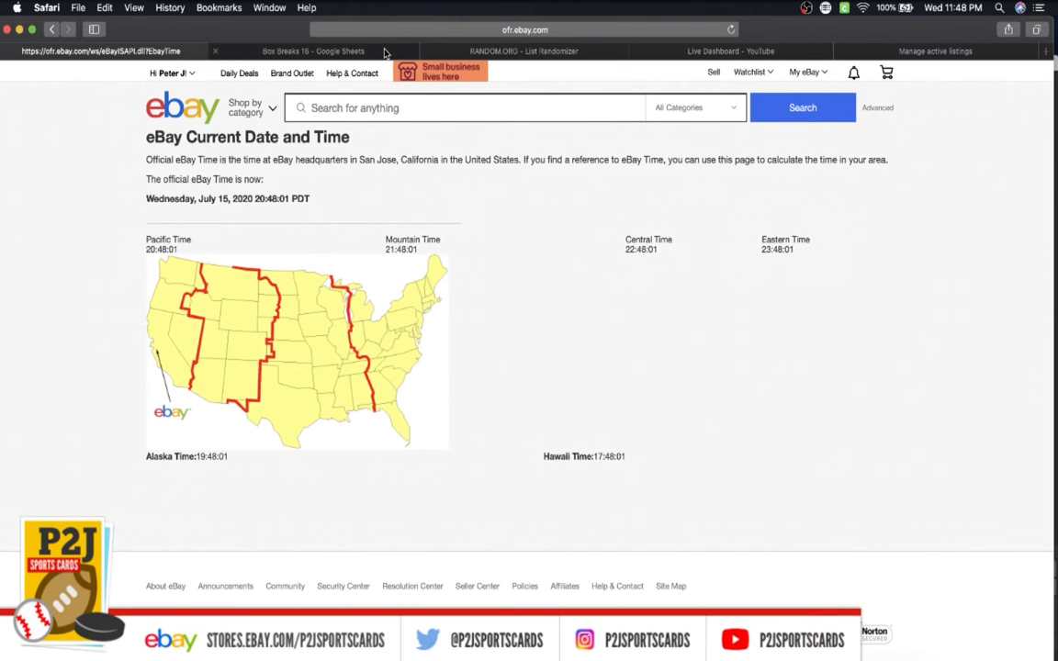
Return from the eBay official time page to the Box Breaks 16 spreadsheet.
click(312, 52)
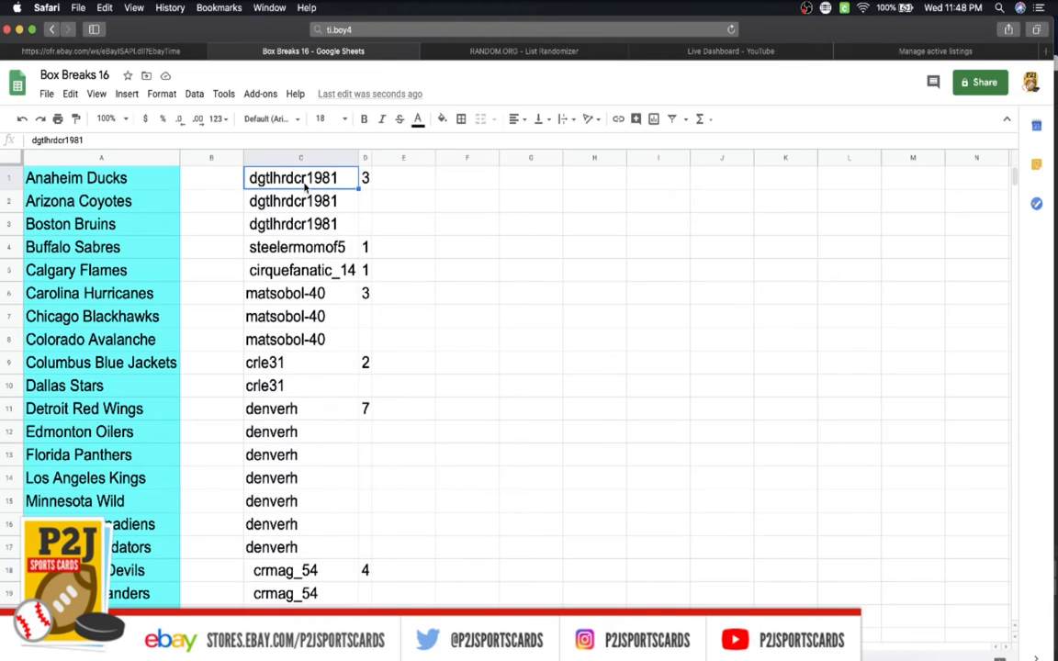
Review the username entries, then select and copy the entire usernames column C.
click(301, 270)
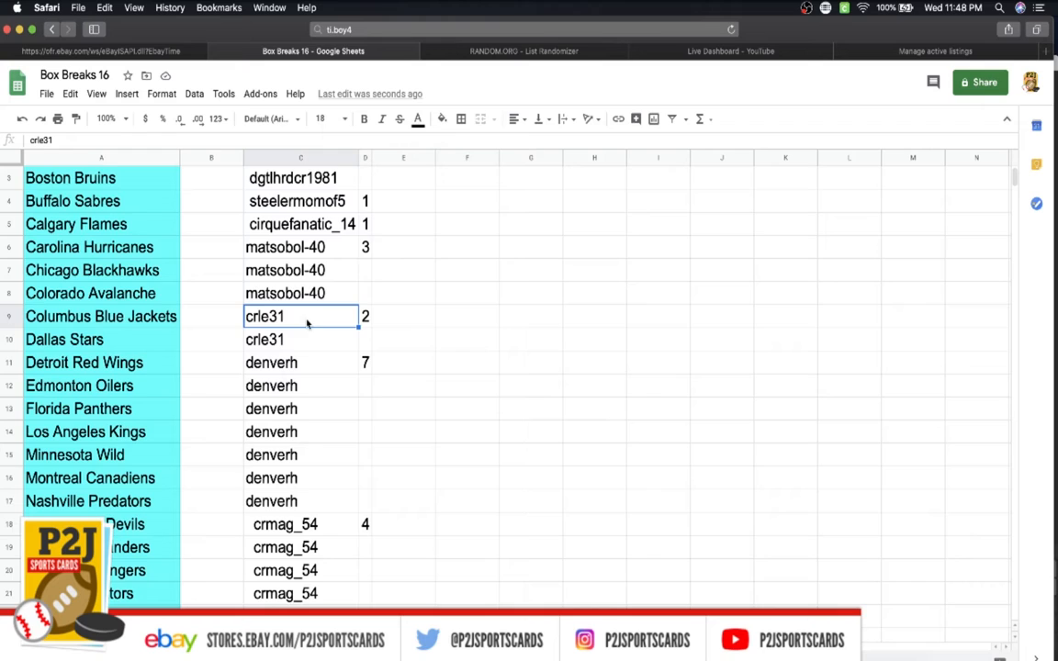
scroll(down, 3)
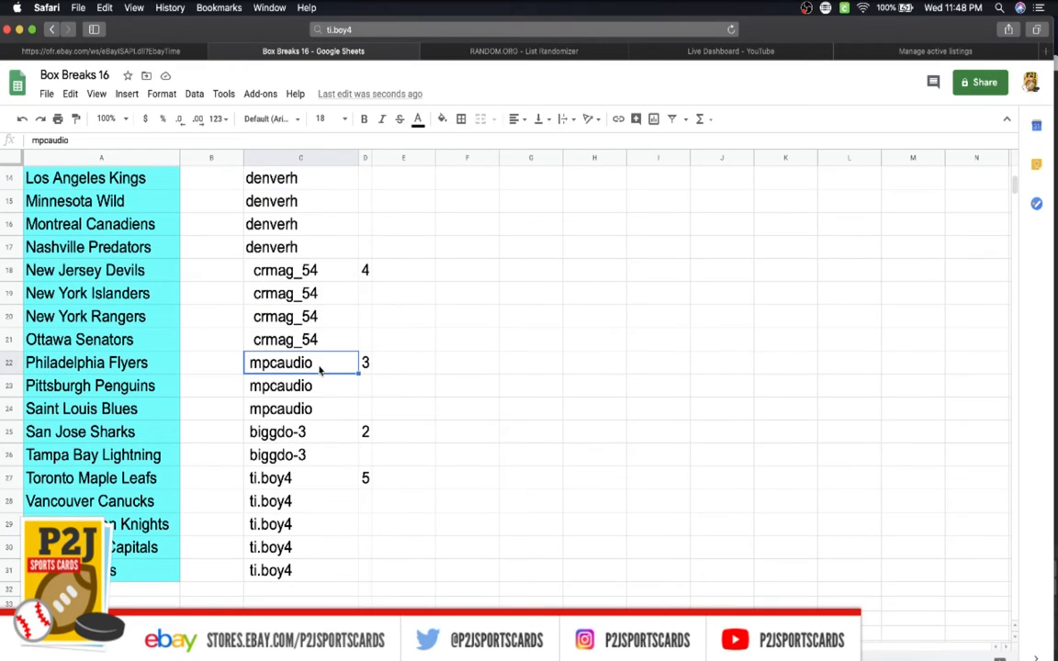
click(301, 477)
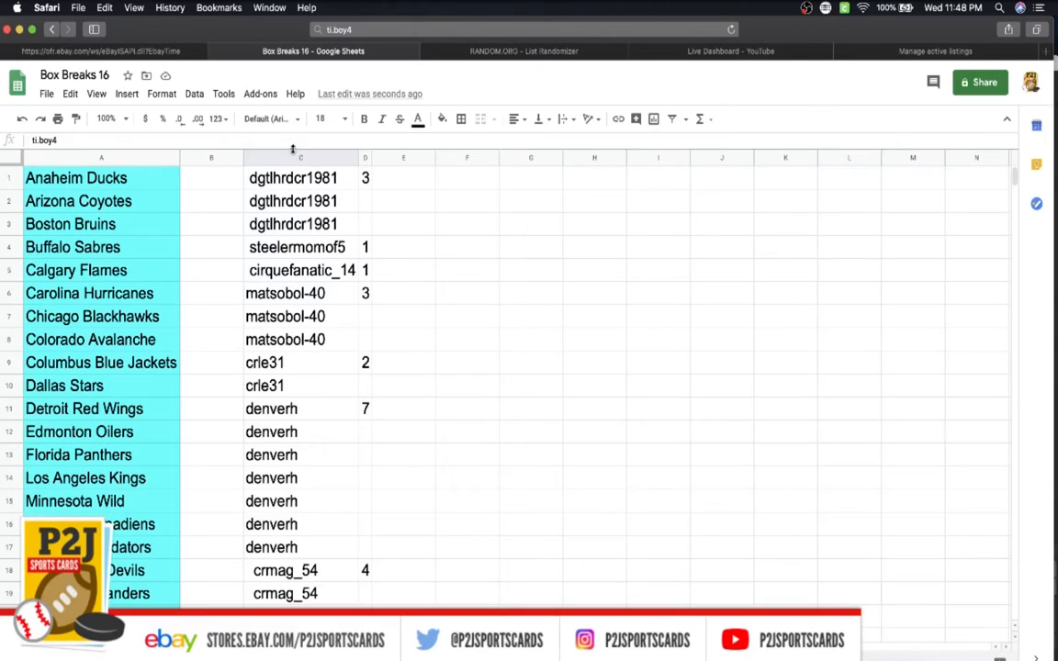
click(302, 158)
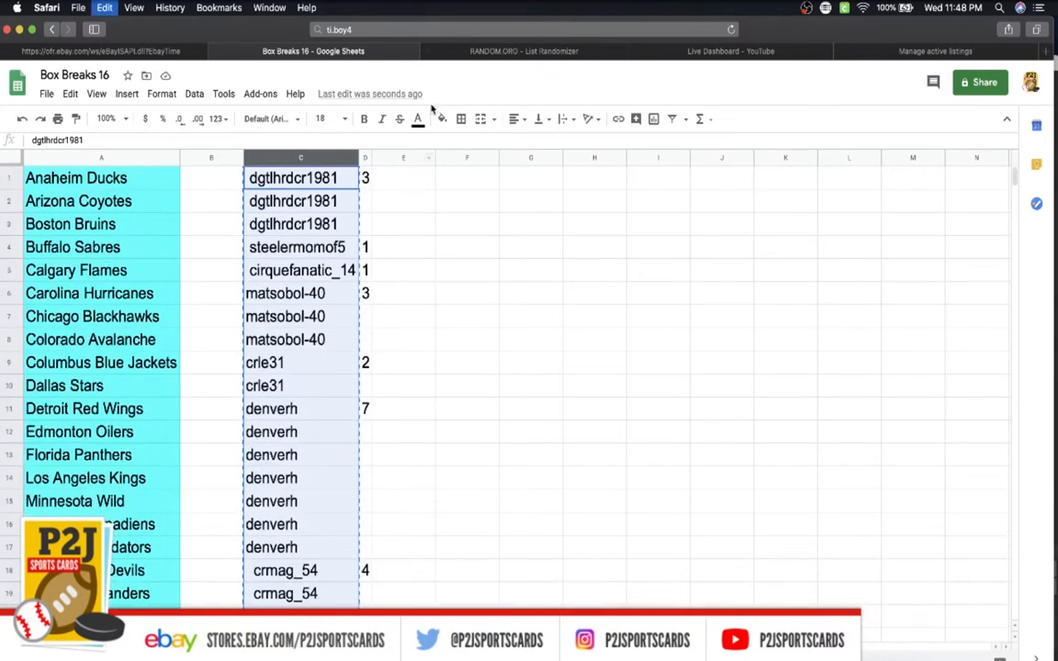
click(523, 51)
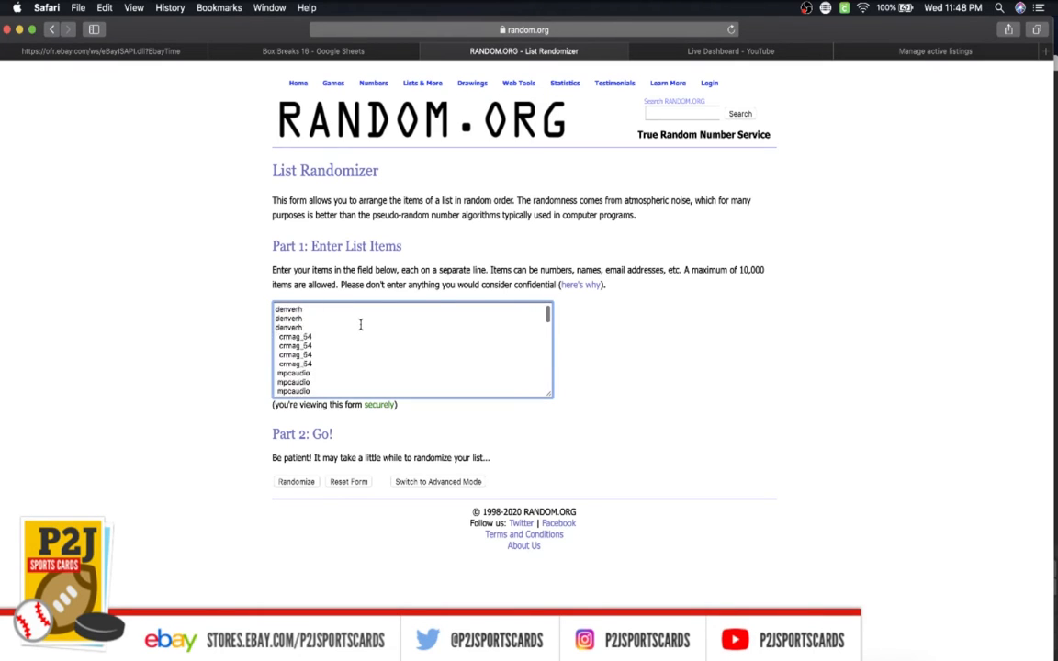
Randomize the 31 pasted usernames, then reshuffle the list three more times.
click(296, 481)
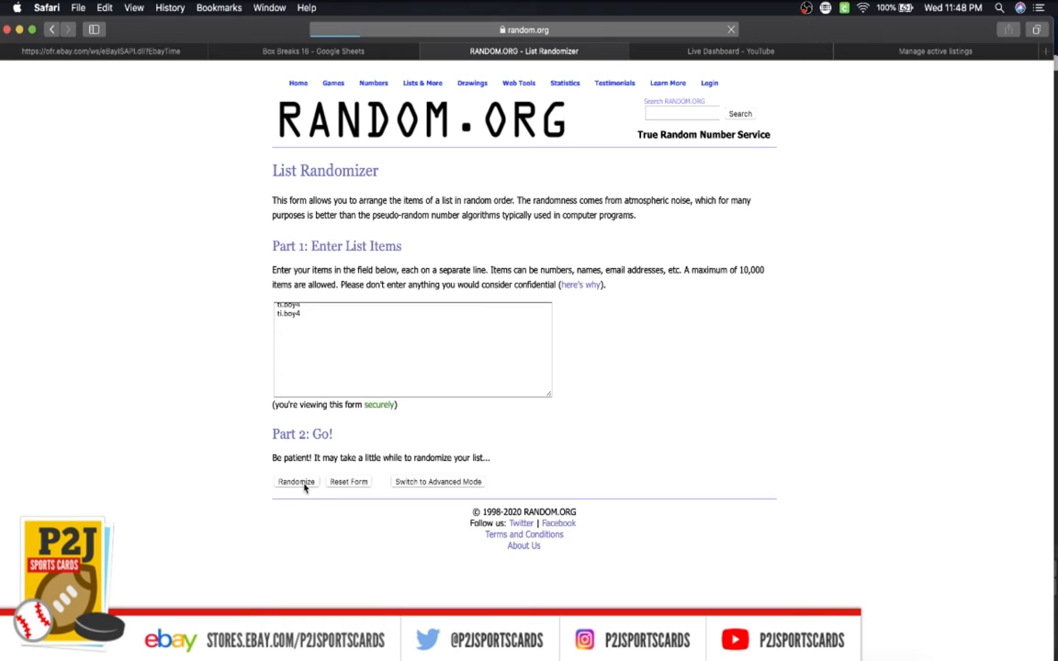
click(296, 481)
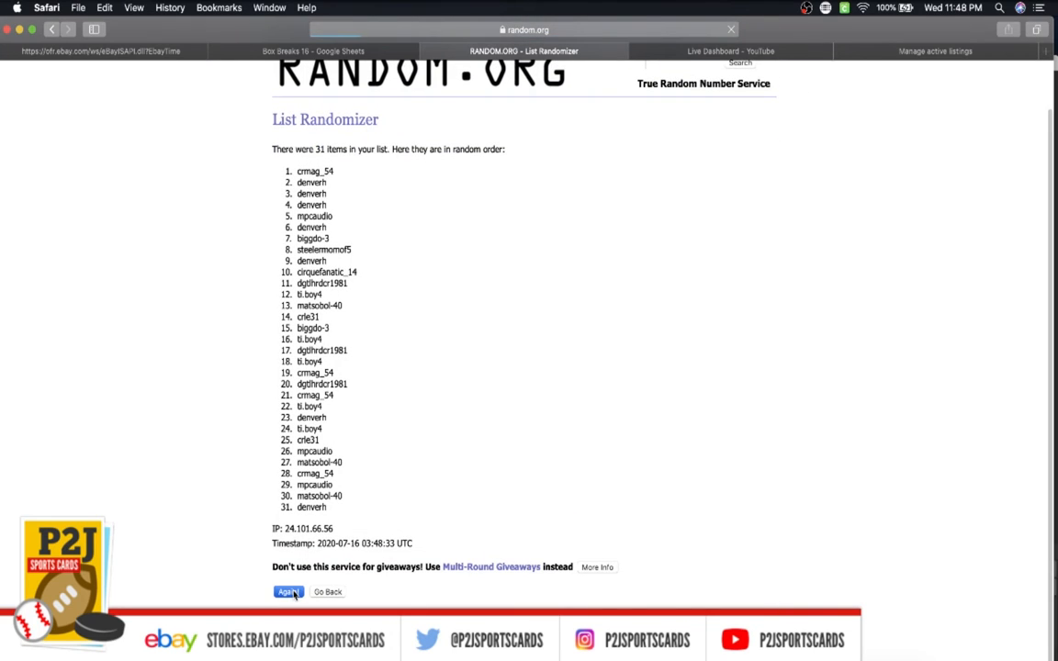
click(288, 591)
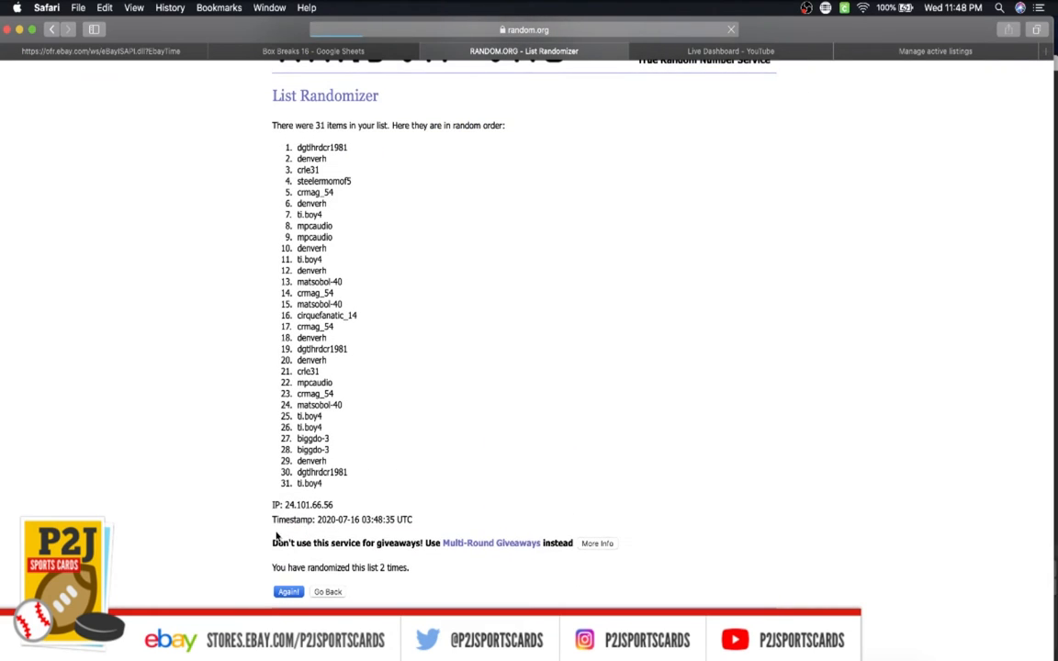
click(289, 591)
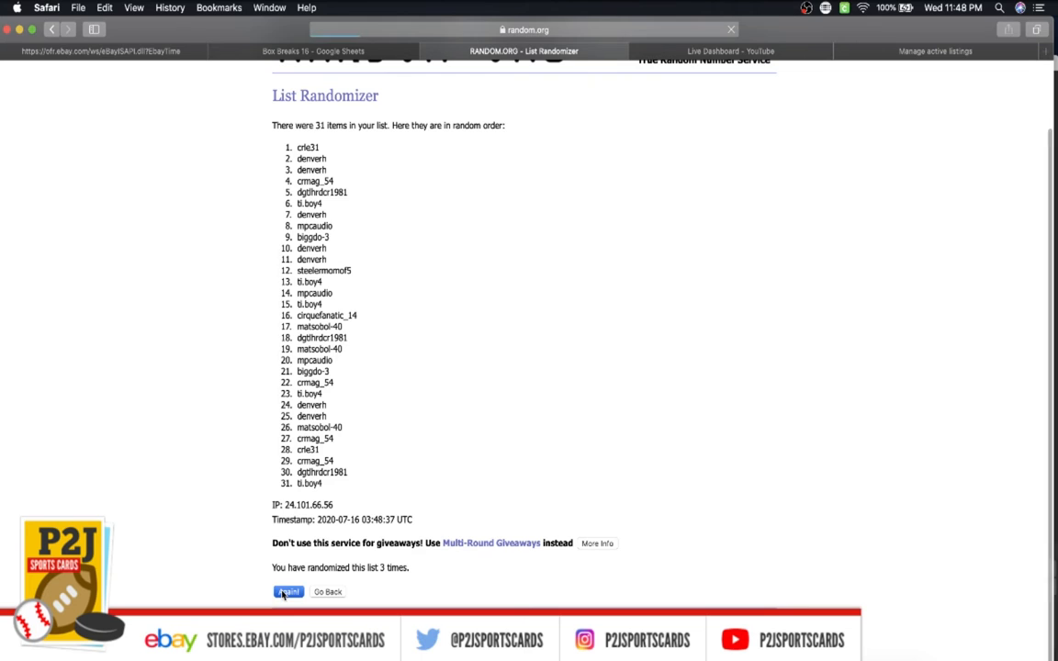
click(286, 592)
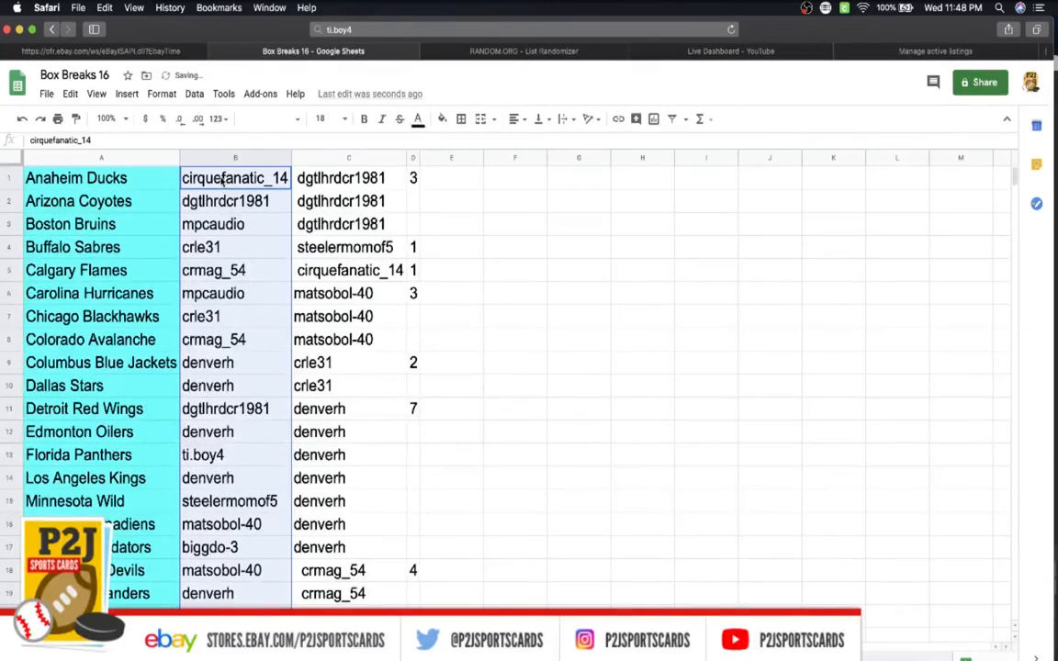
Check the drawn usernames in column B from Arizona Coyotes down to New Jersey Devils.
click(236, 200)
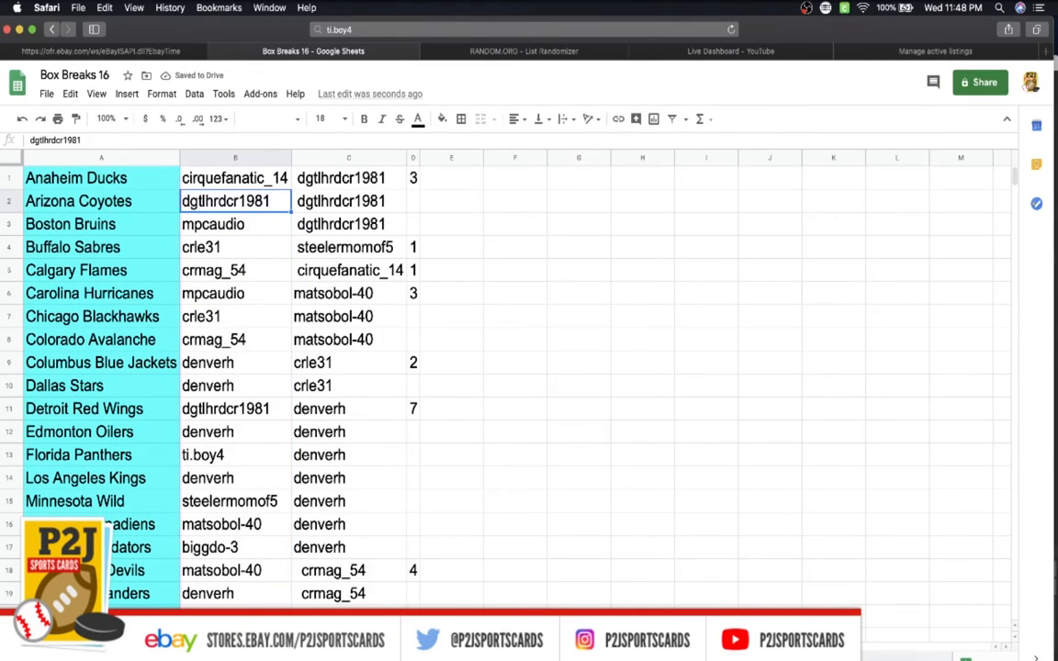
click(235, 246)
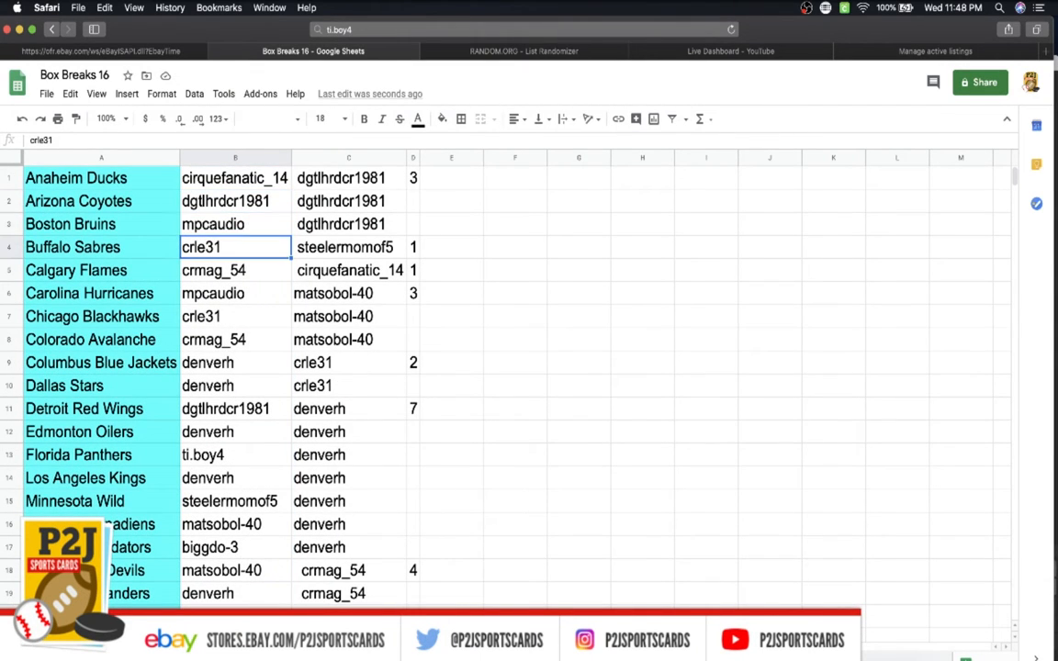
click(235, 270)
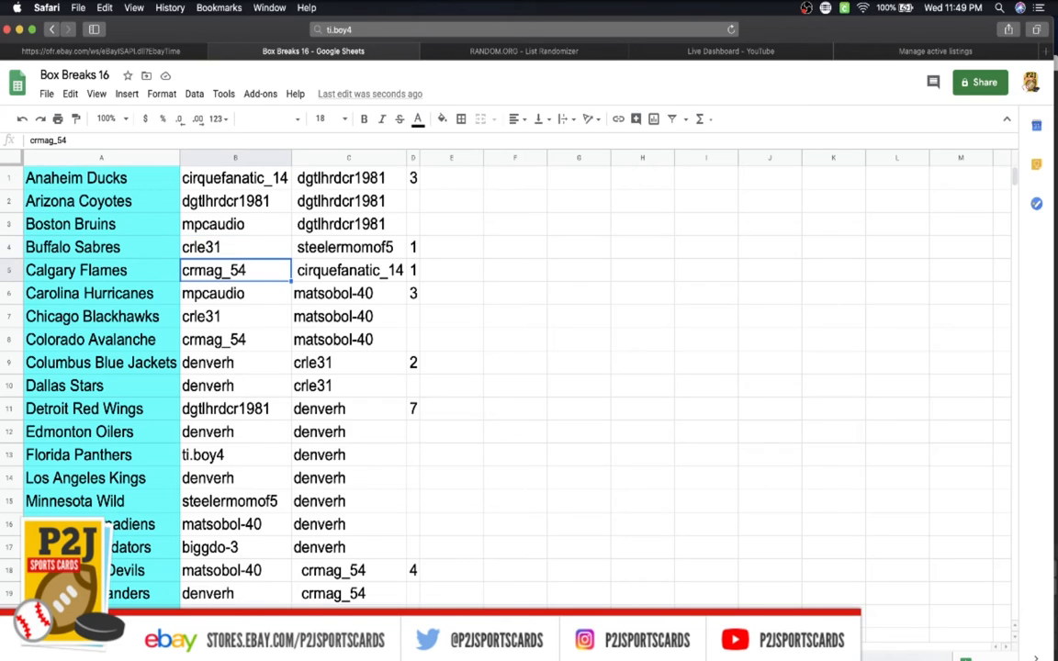
click(235, 294)
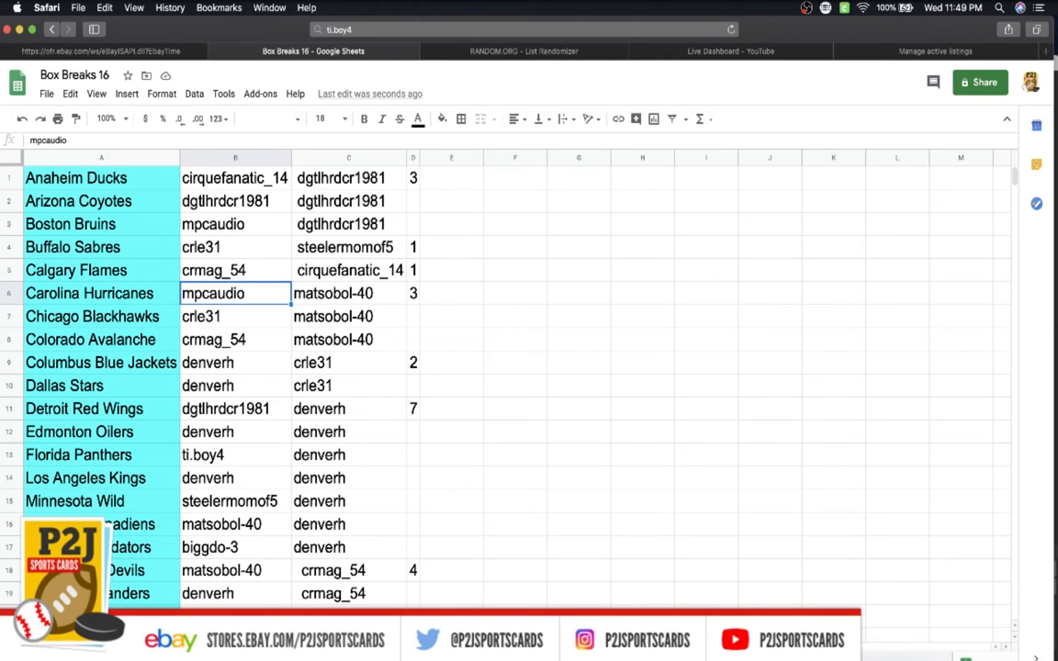
click(235, 316)
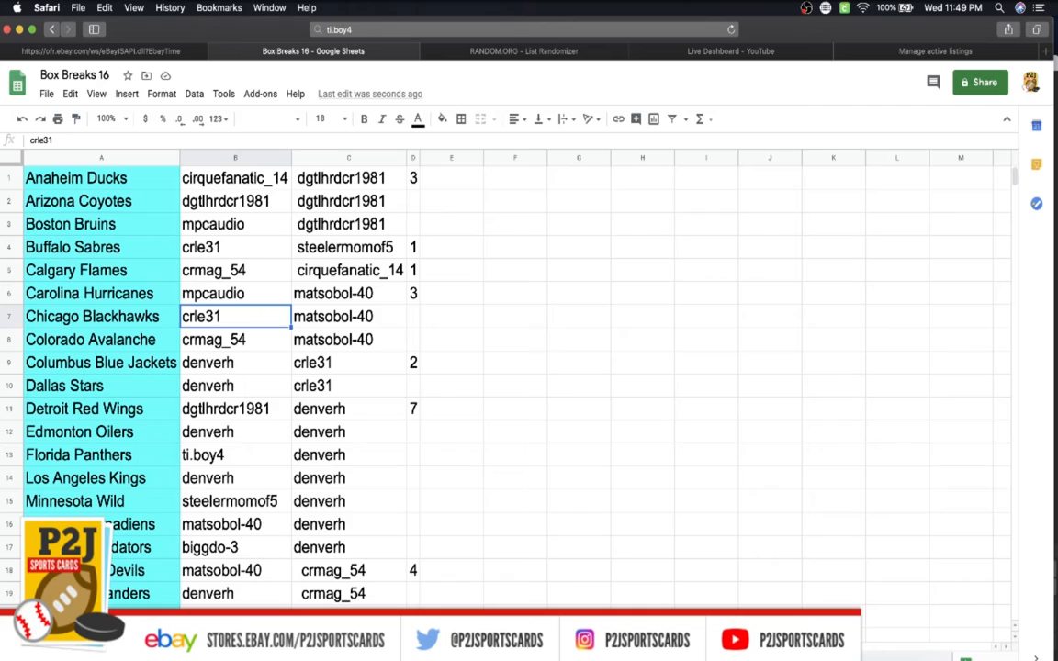
click(235, 362)
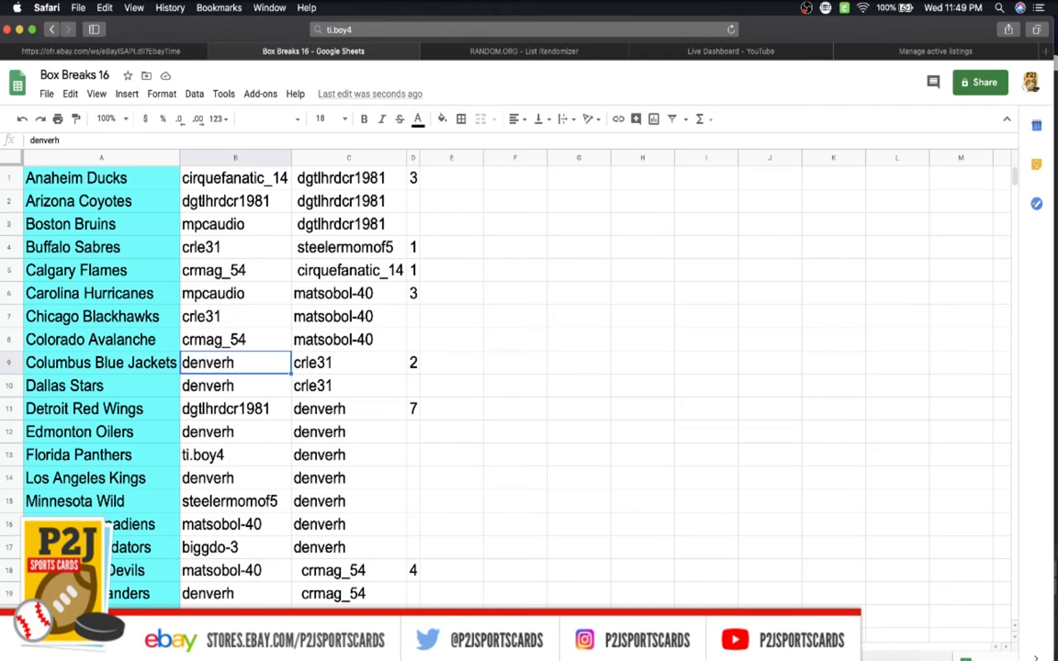
click(235, 408)
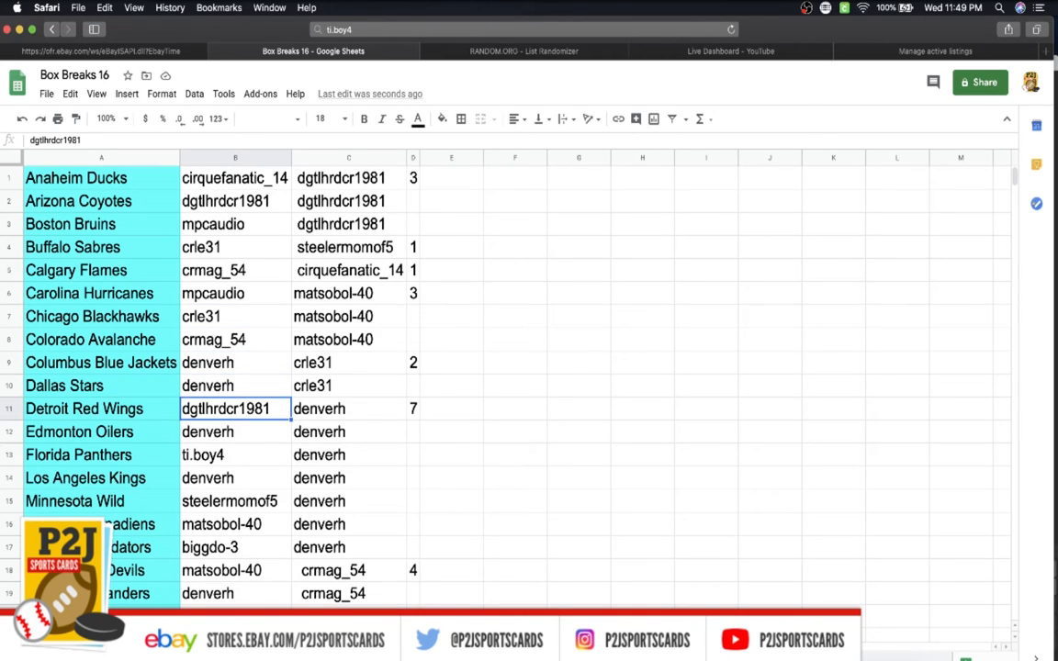
click(235, 456)
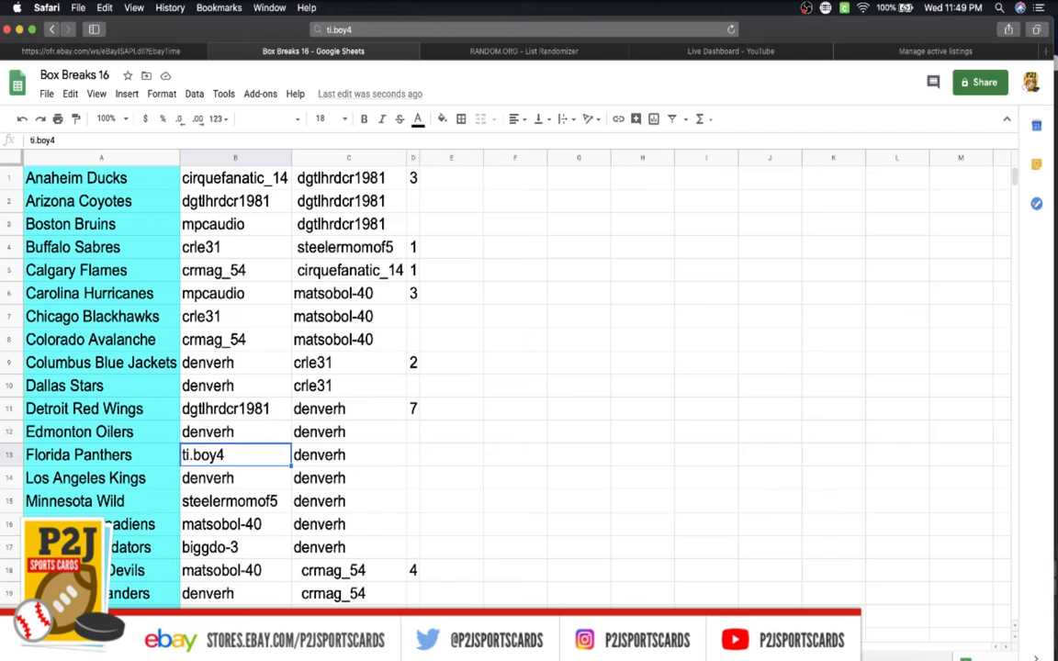
click(235, 500)
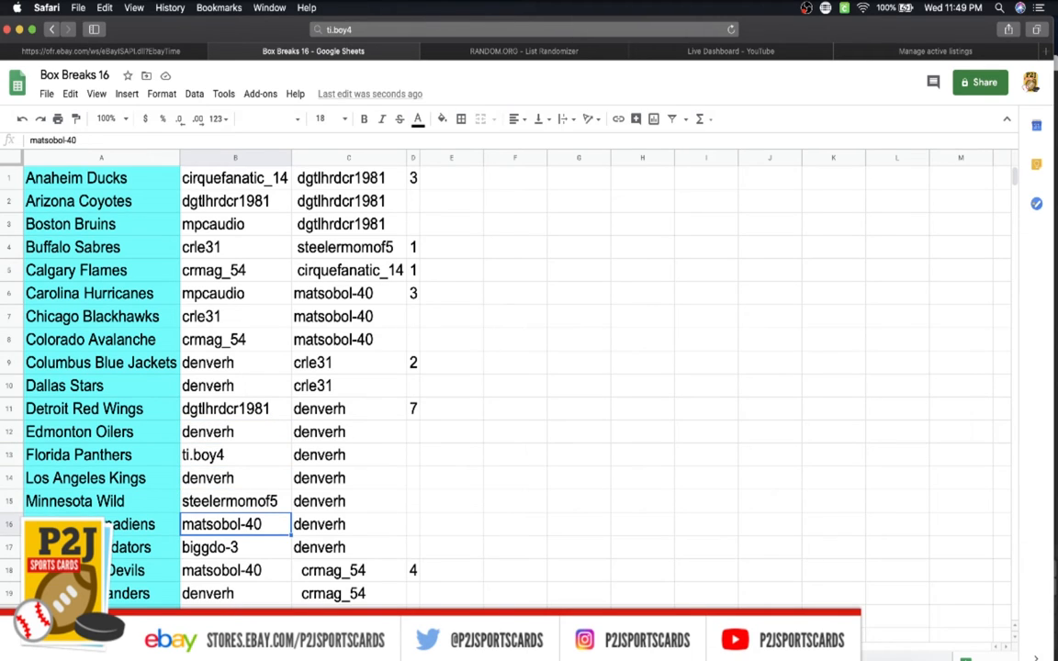
click(235, 569)
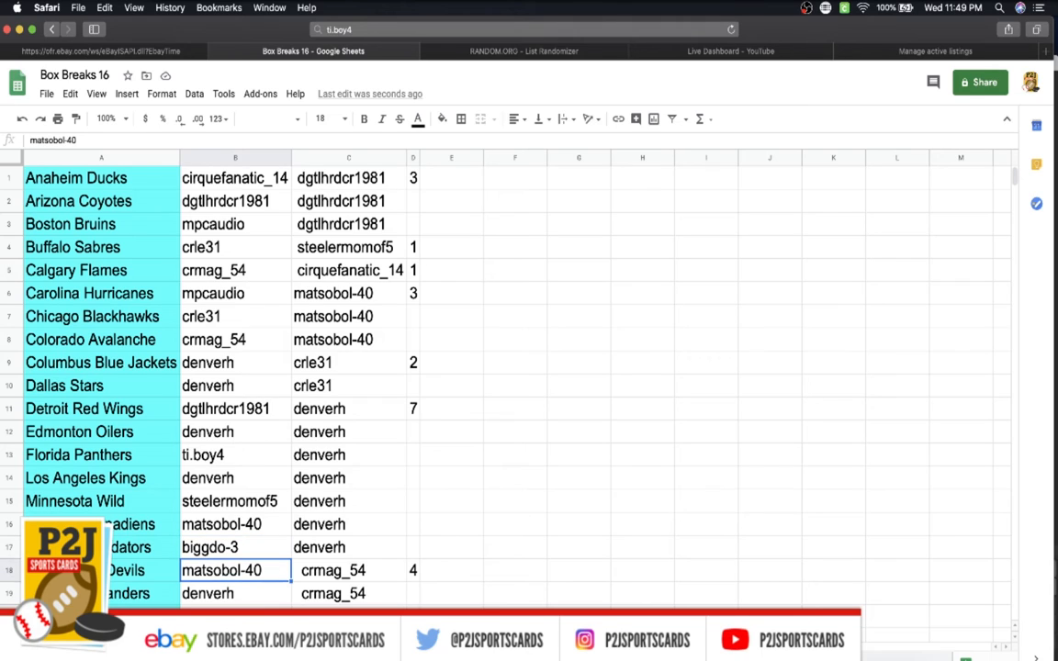
click(235, 593)
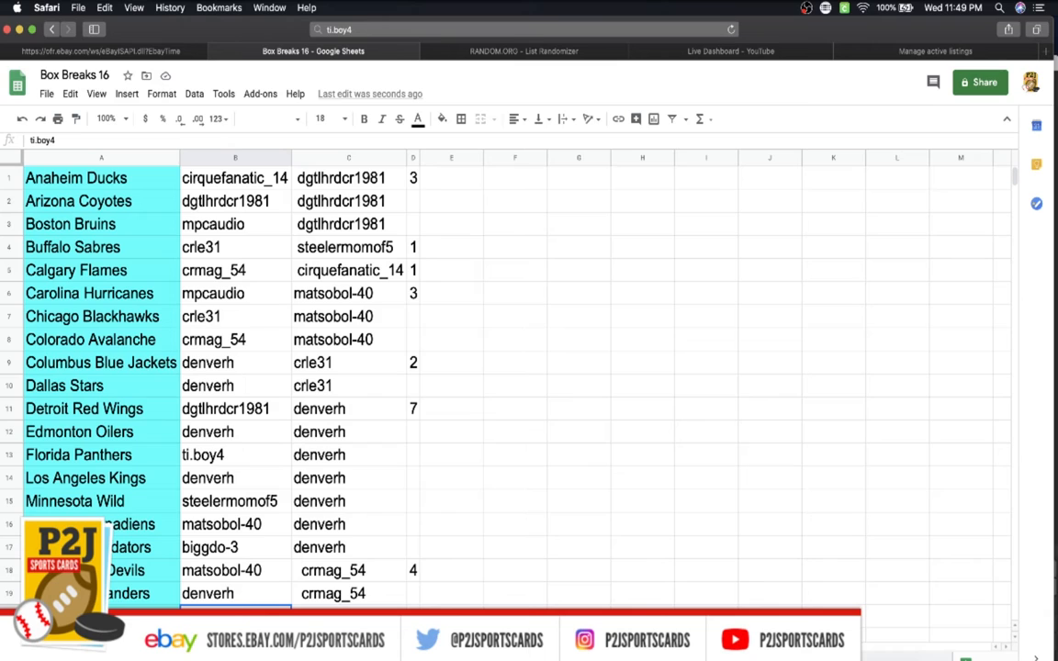
Scroll down the list to review the remaining team assignments to the Golden Knights.
scroll(down, 3)
text(mpcaudio)
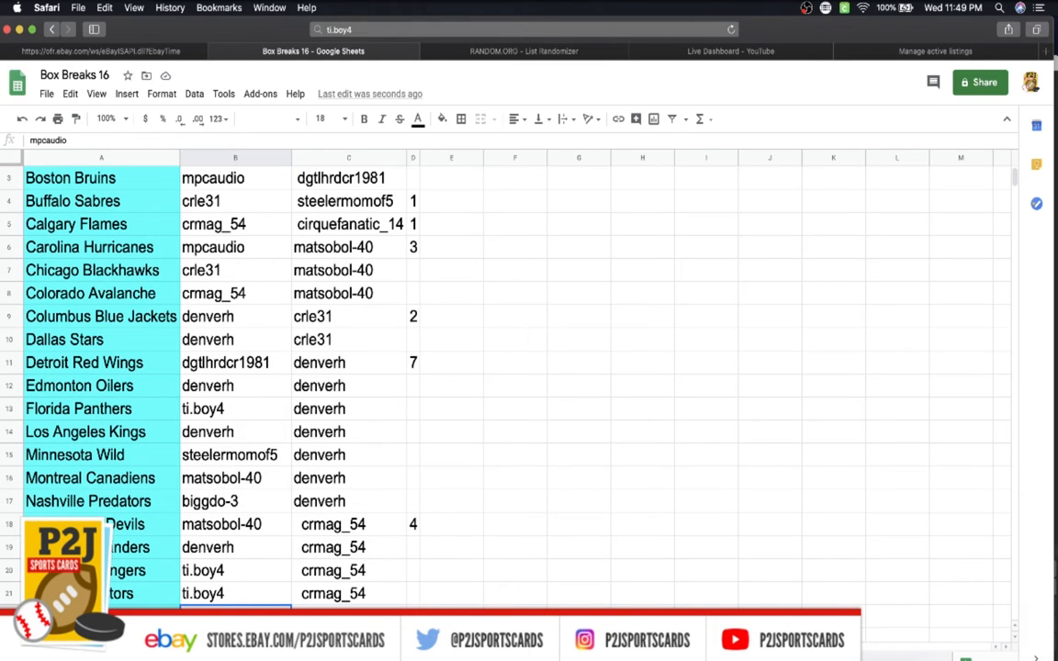
scroll(down, 3)
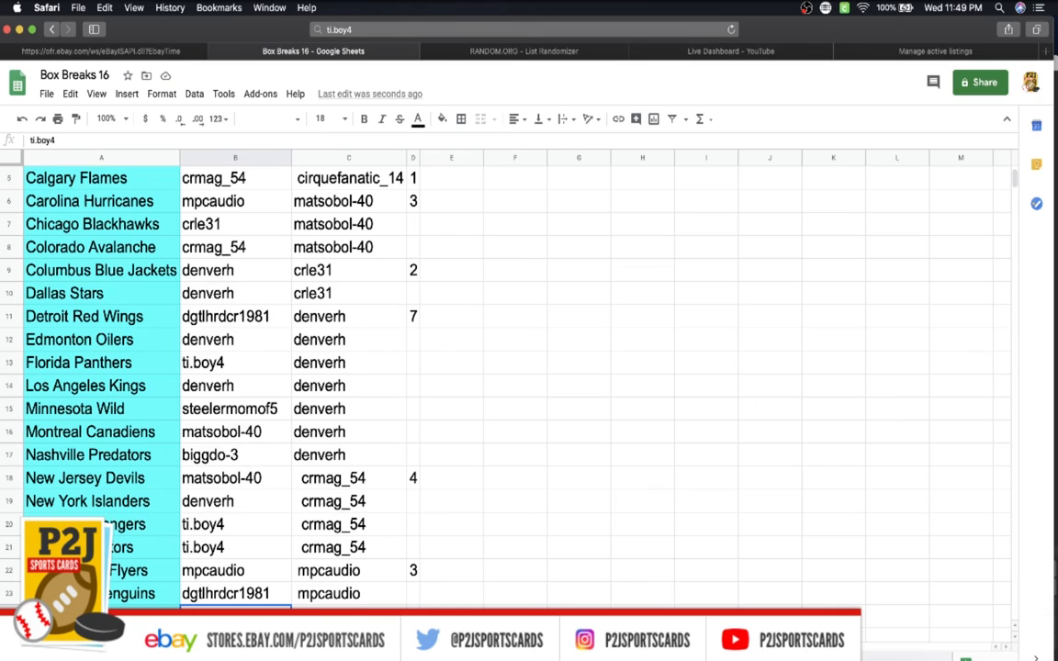
scroll(down, 3)
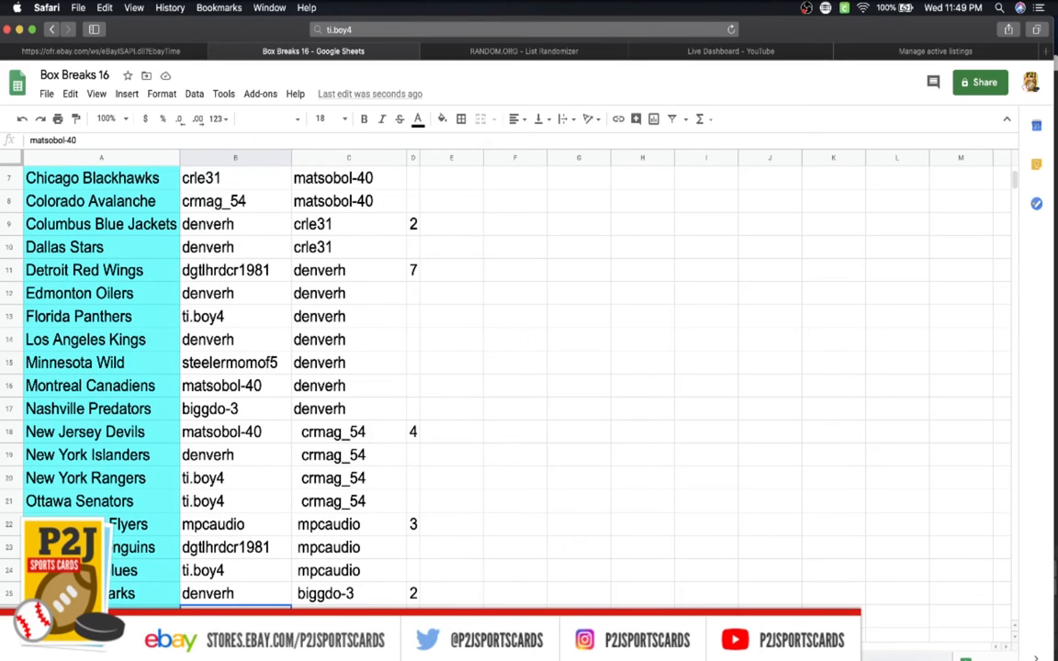
scroll(down, 3)
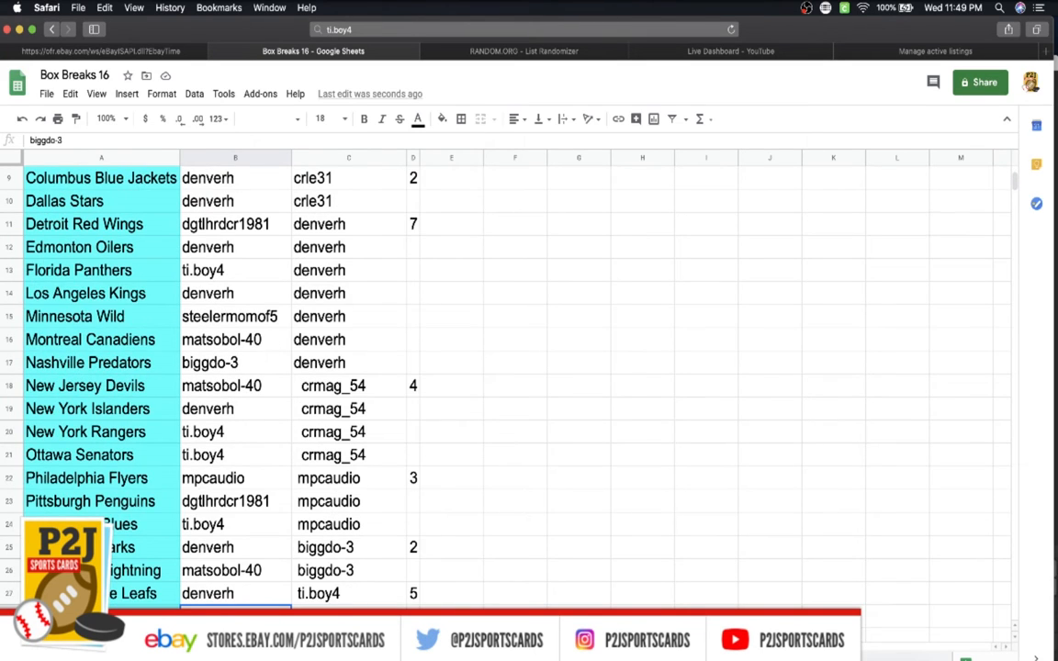
scroll(down, 3)
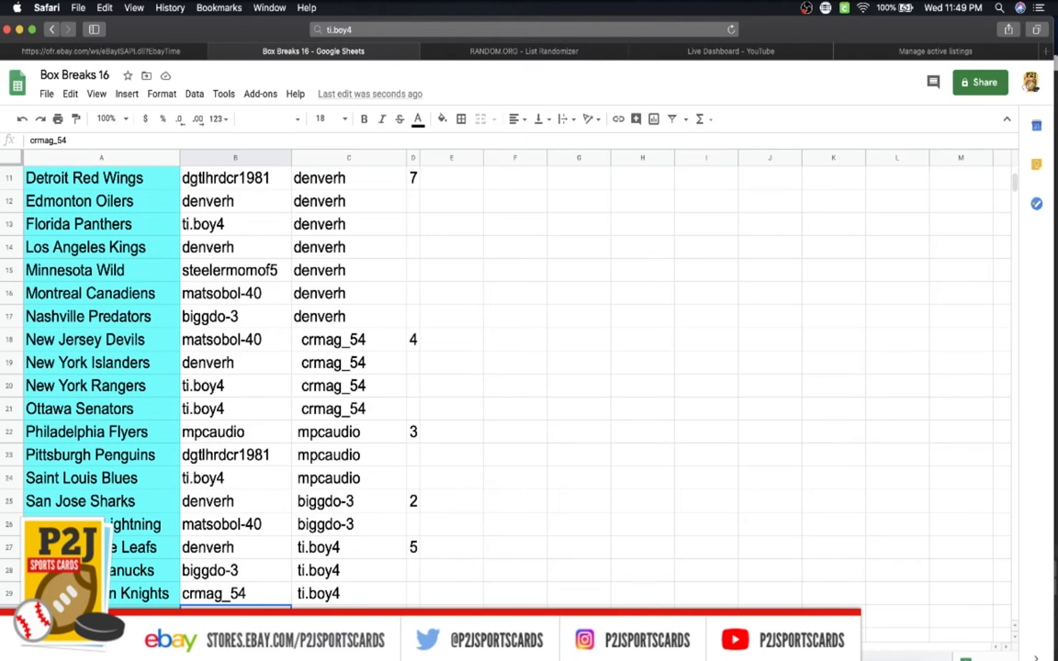
scroll(down, 3)
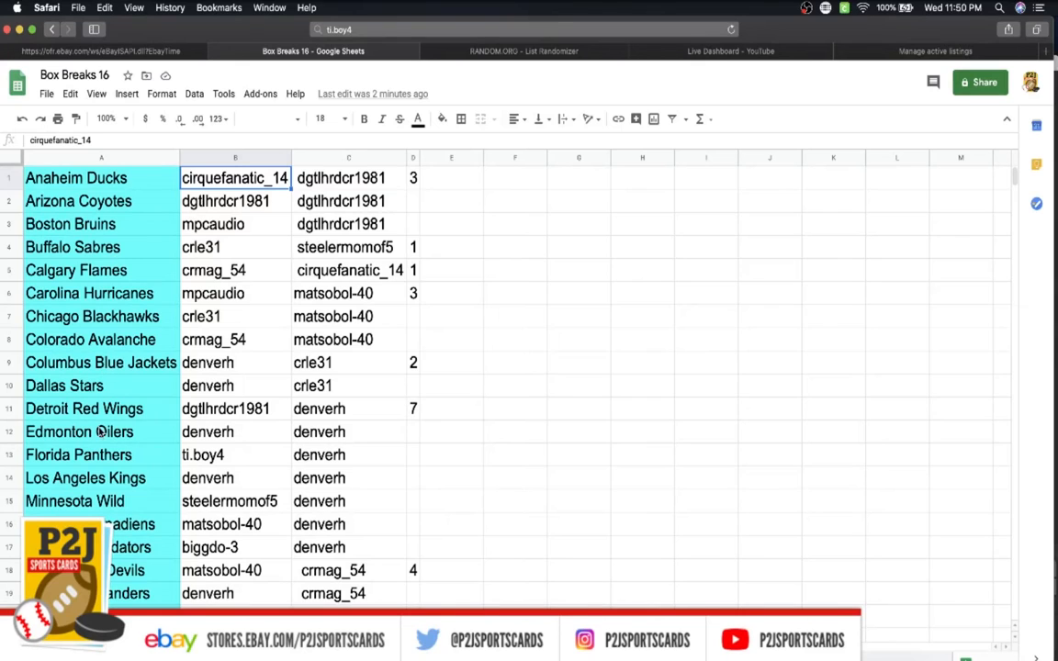
click(235, 432)
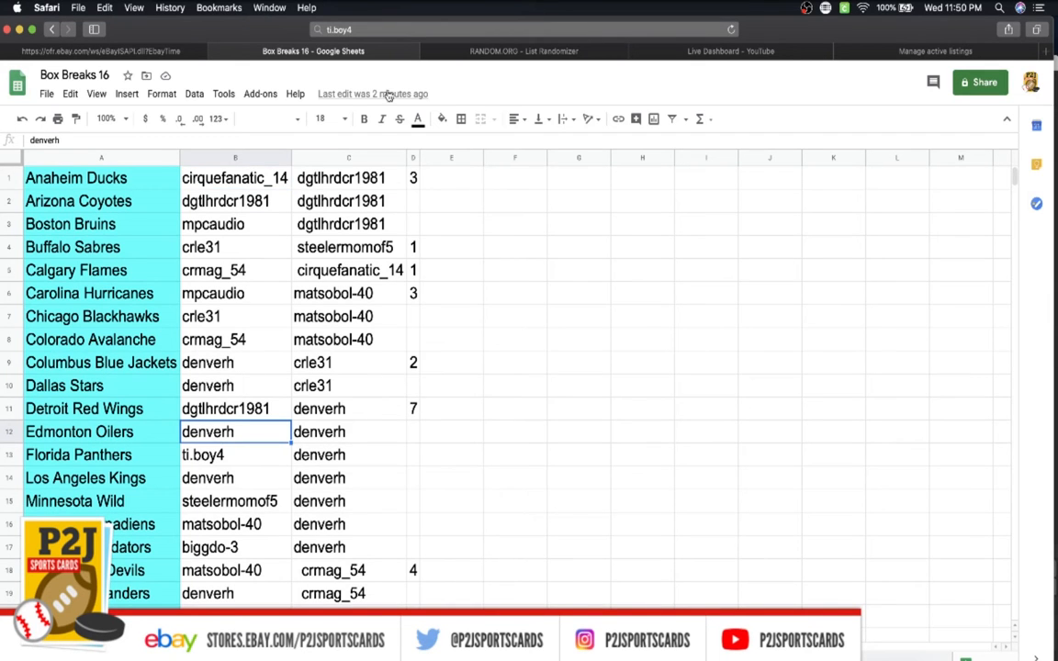